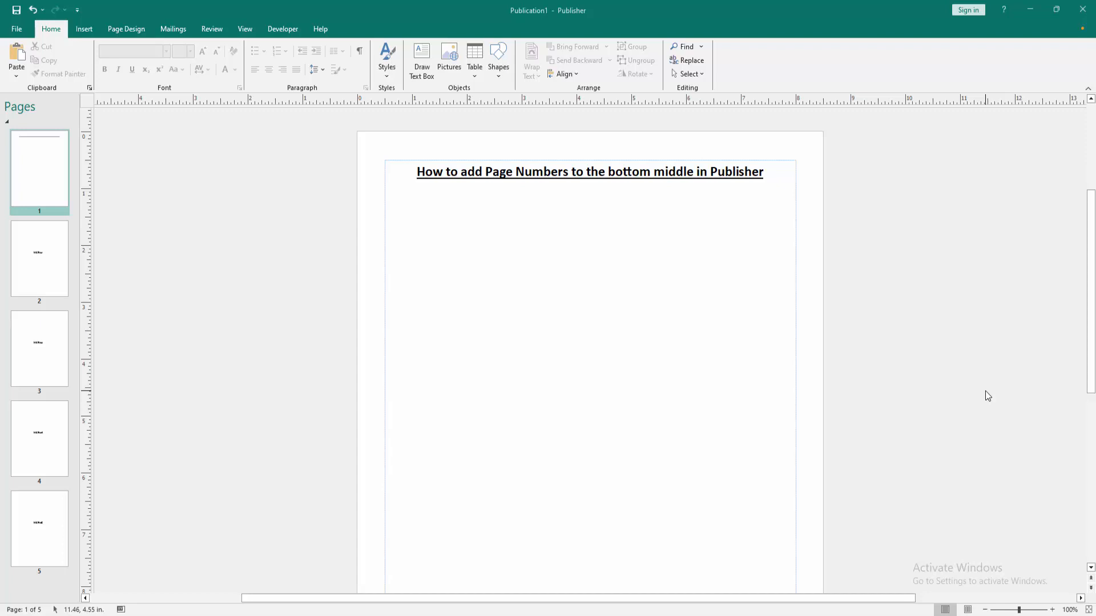
pyautogui.moveTo(979, 393)
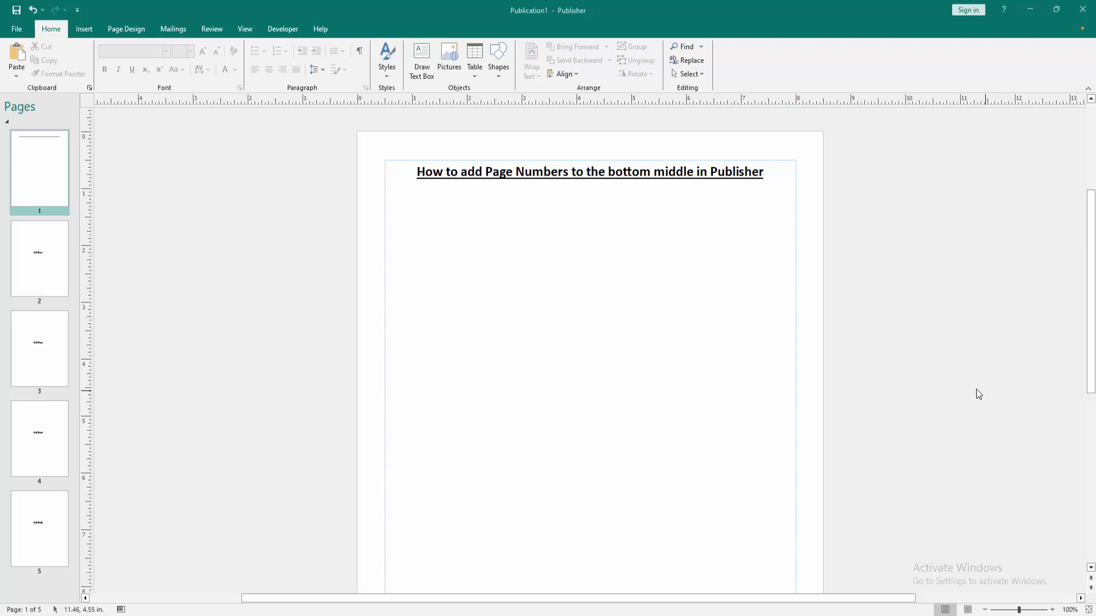
pyautogui.moveTo(79, 54)
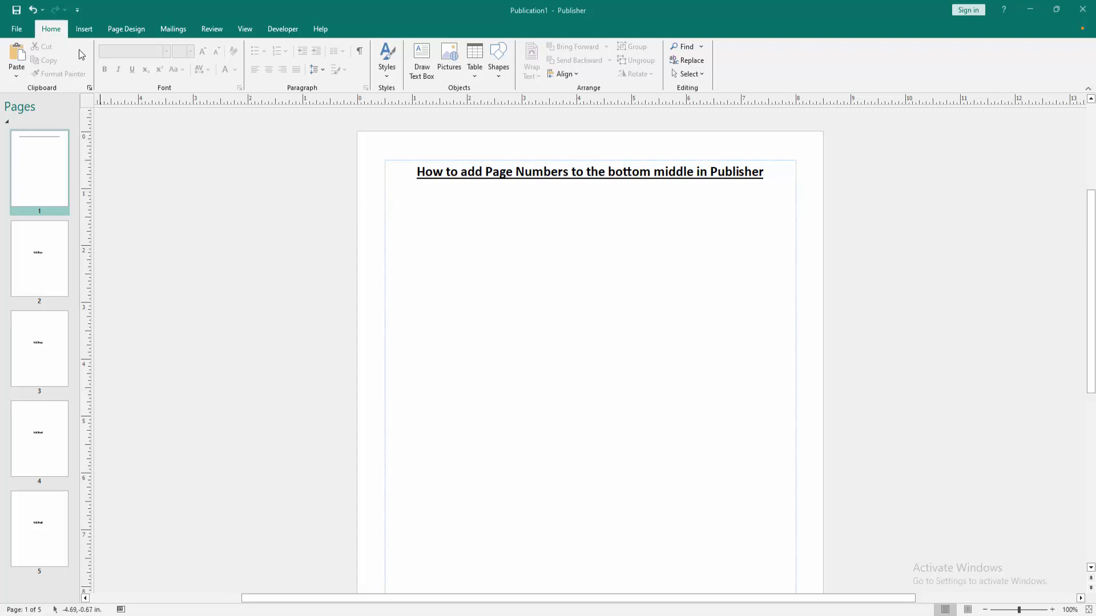
# Insert page numbers at Top Center, change them to Bottom Center, then verify on pages 3 and 1.
pyautogui.click(83, 29)
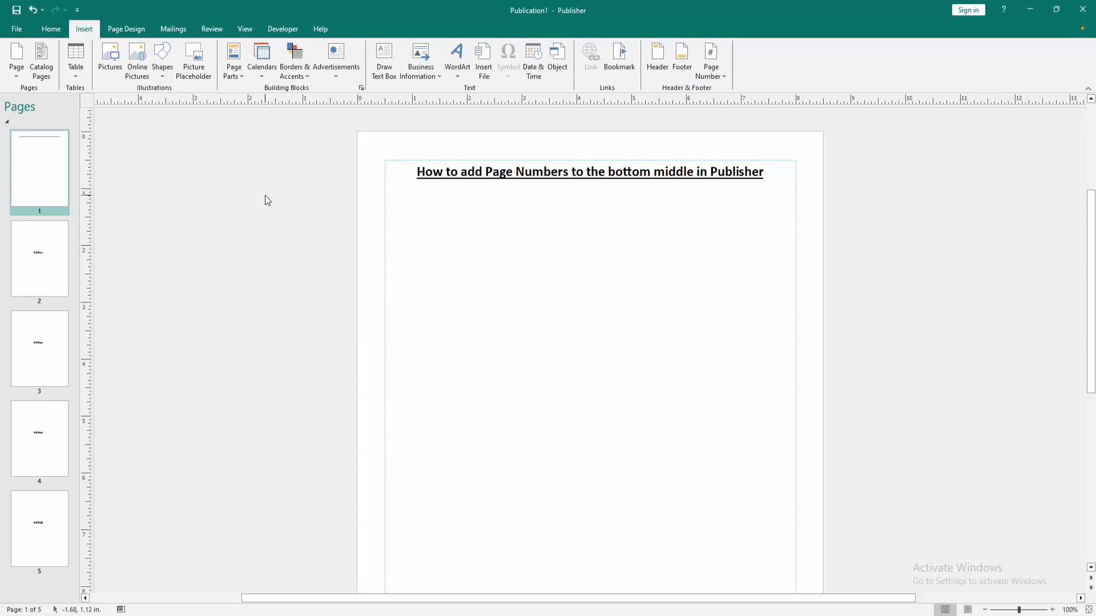
pyautogui.moveTo(709, 59)
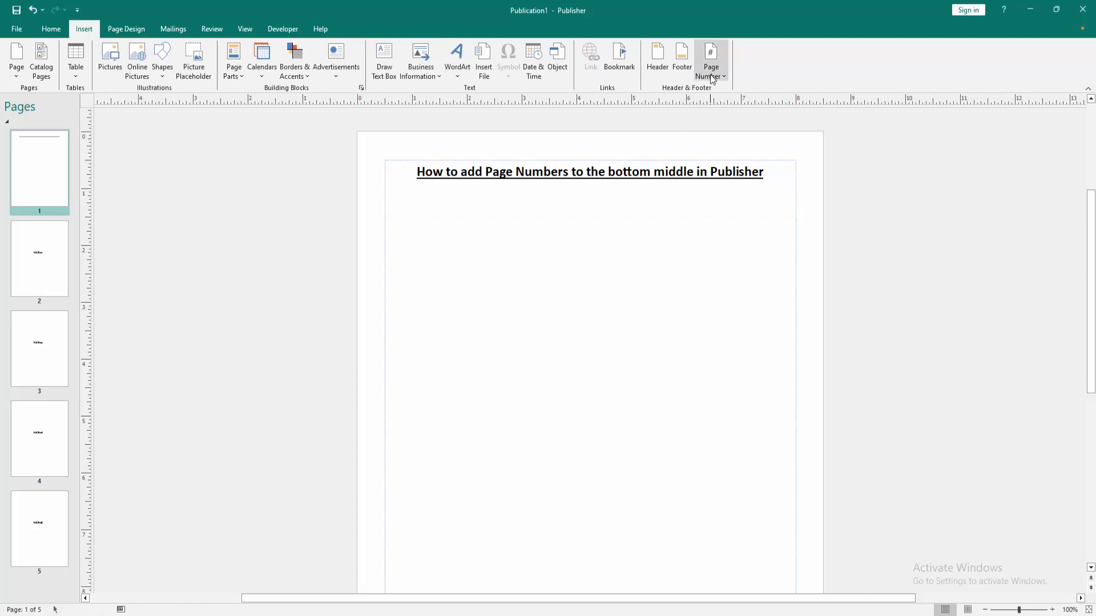
pyautogui.click(710, 59)
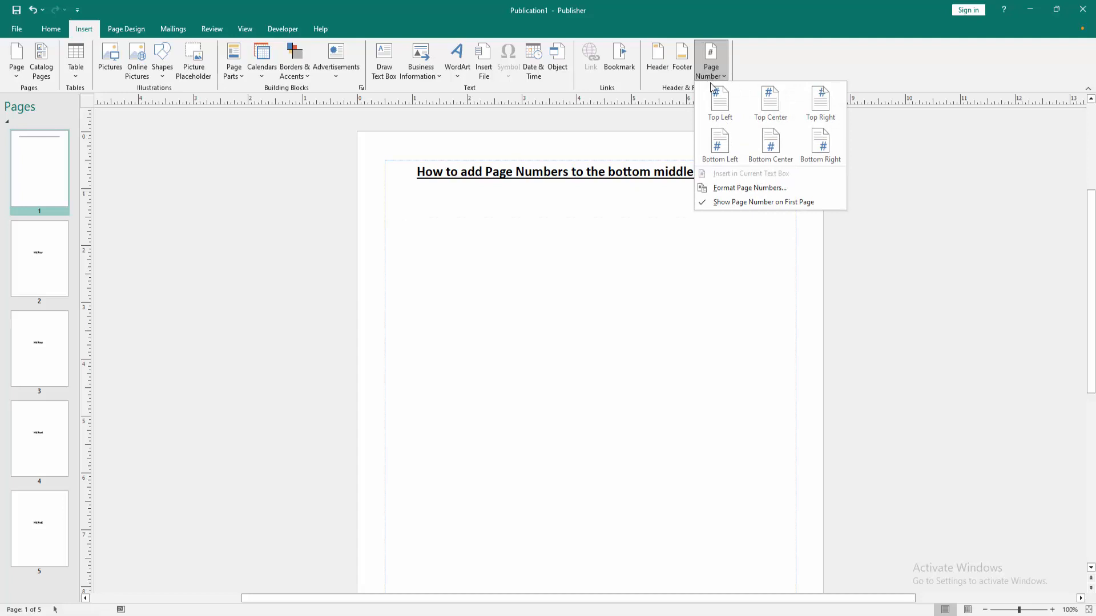
pyautogui.moveTo(769, 103)
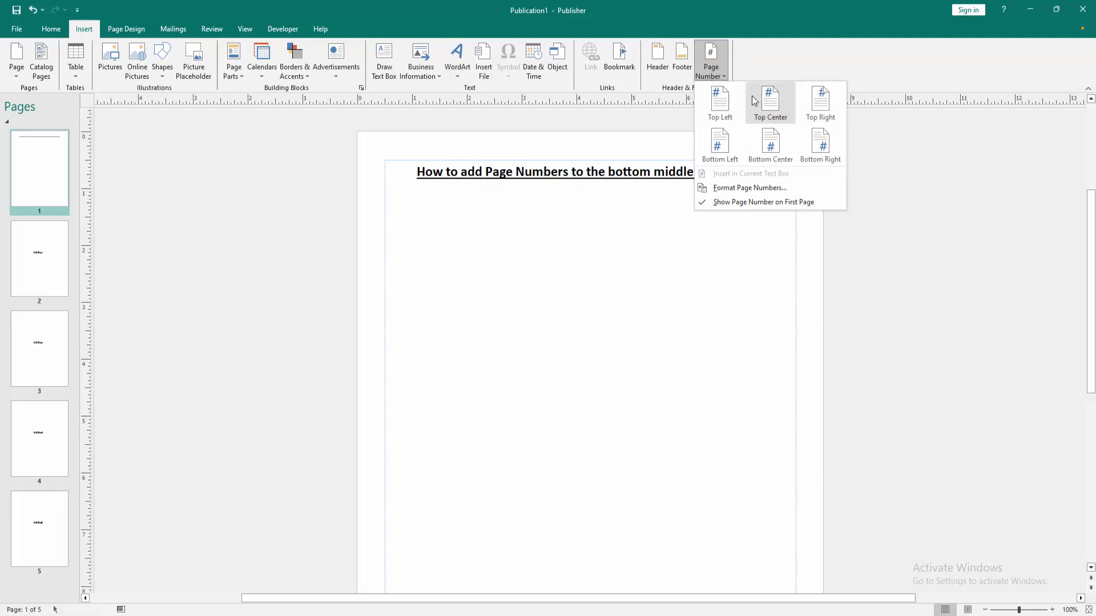
pyautogui.moveTo(769, 102)
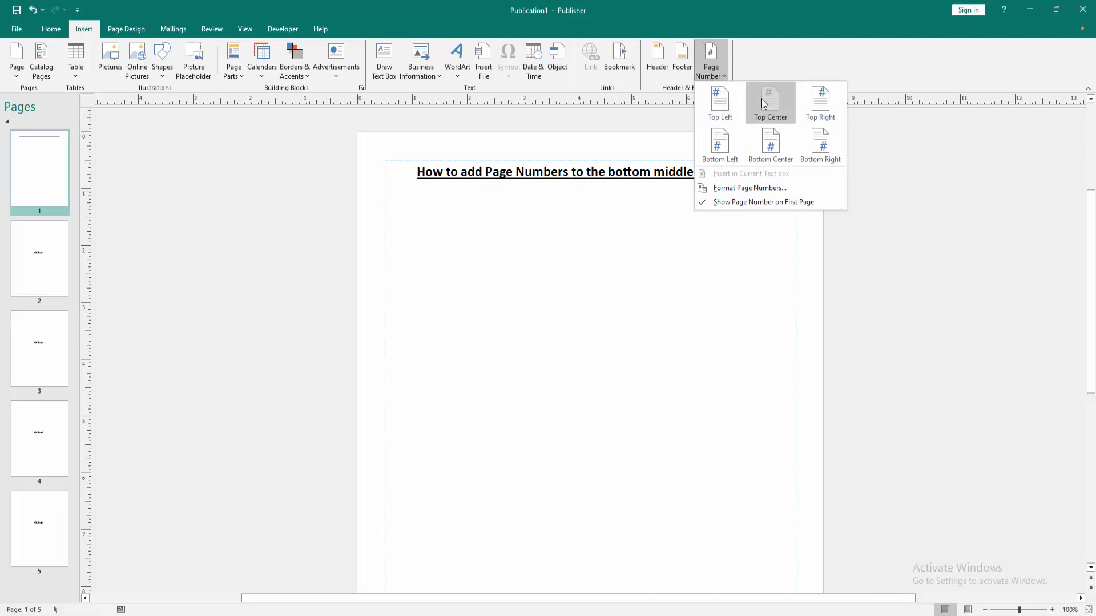
pyautogui.click(769, 102)
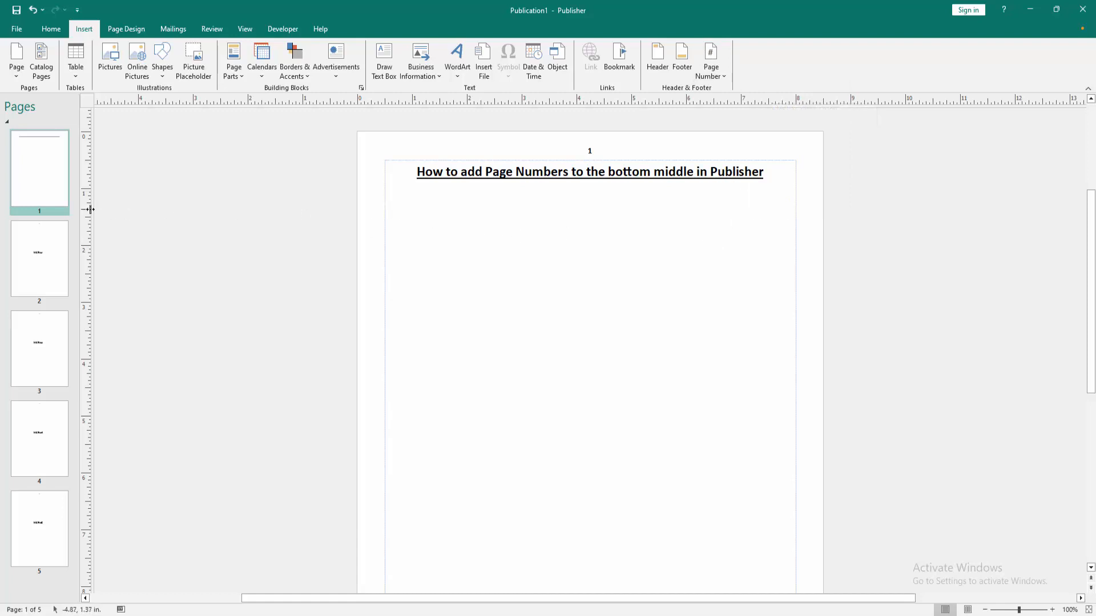
pyautogui.moveTo(433, 238)
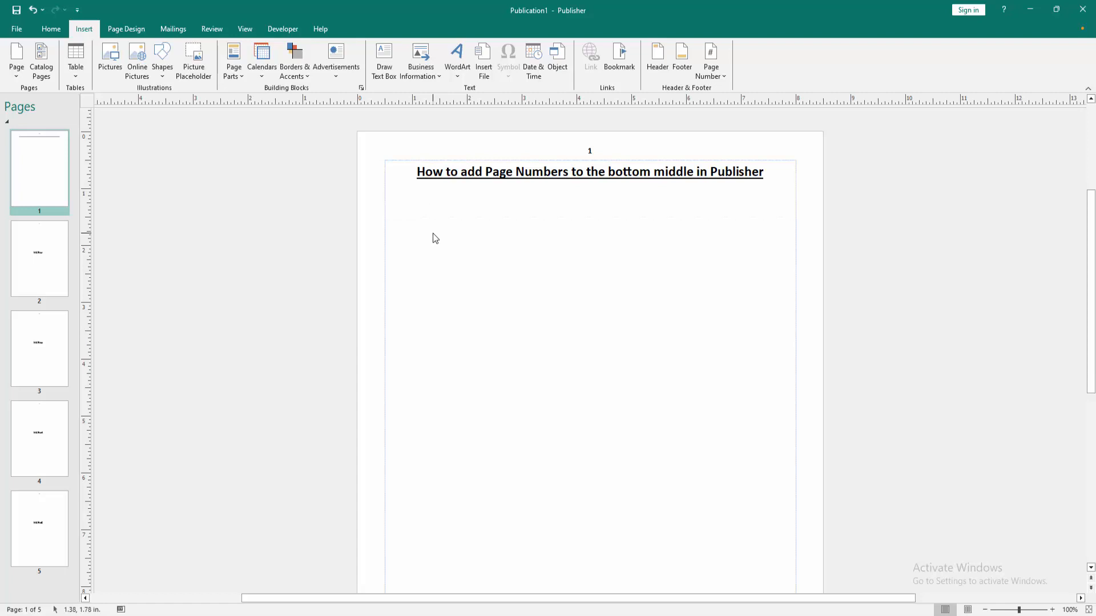
pyautogui.moveTo(710, 59)
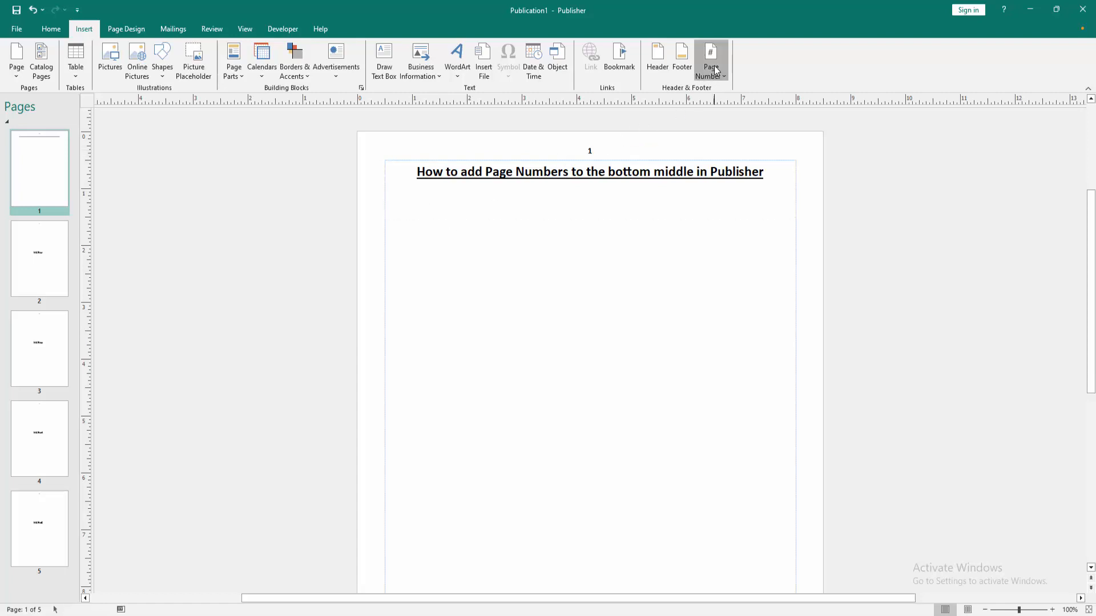
pyautogui.click(711, 60)
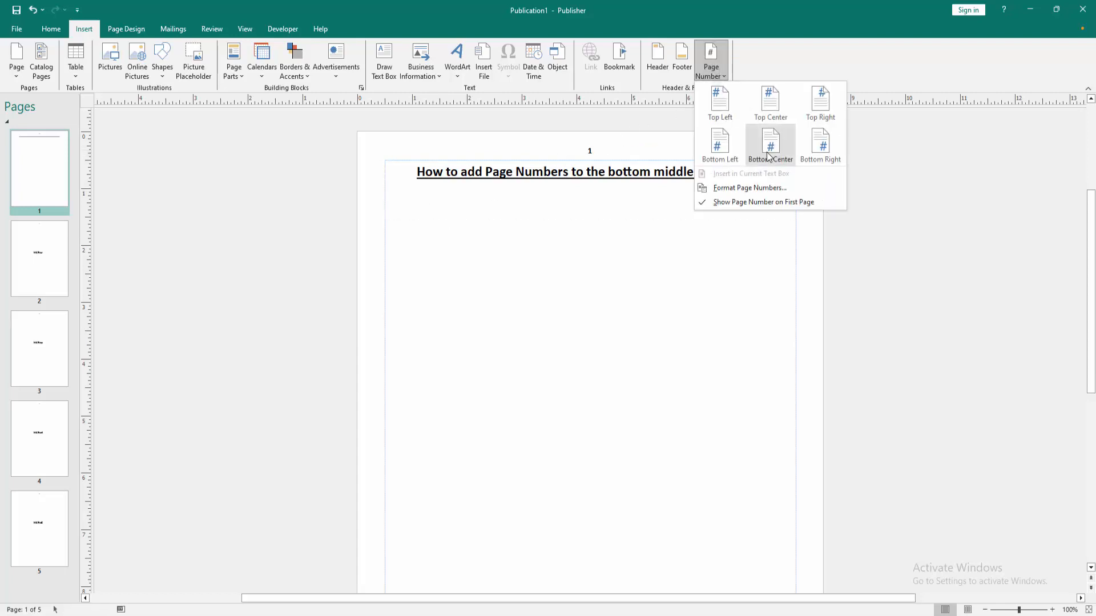
pyautogui.click(770, 147)
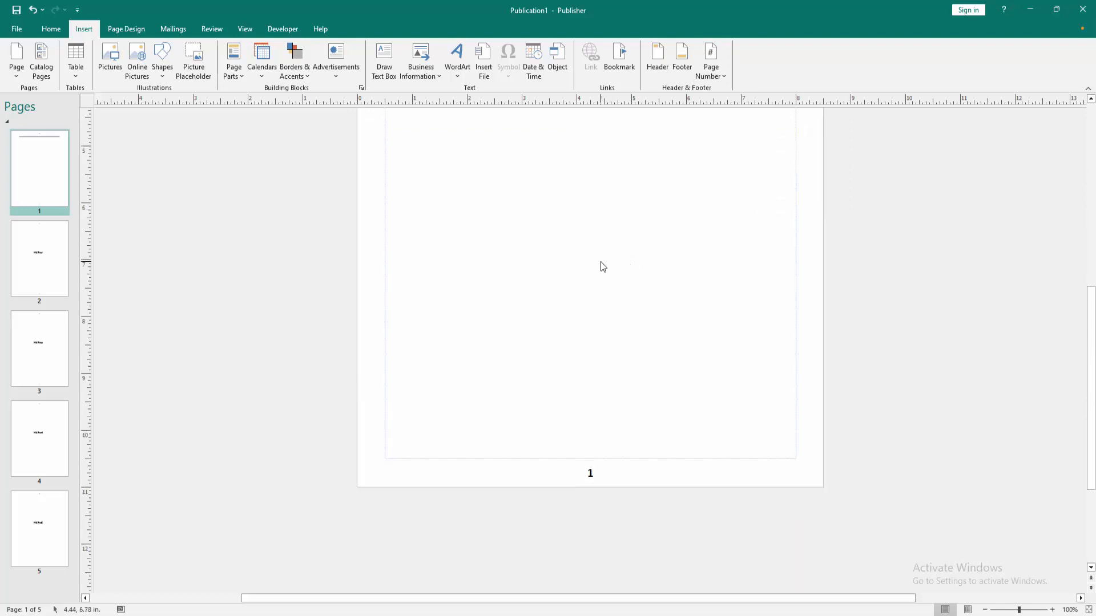
pyautogui.moveTo(613, 476)
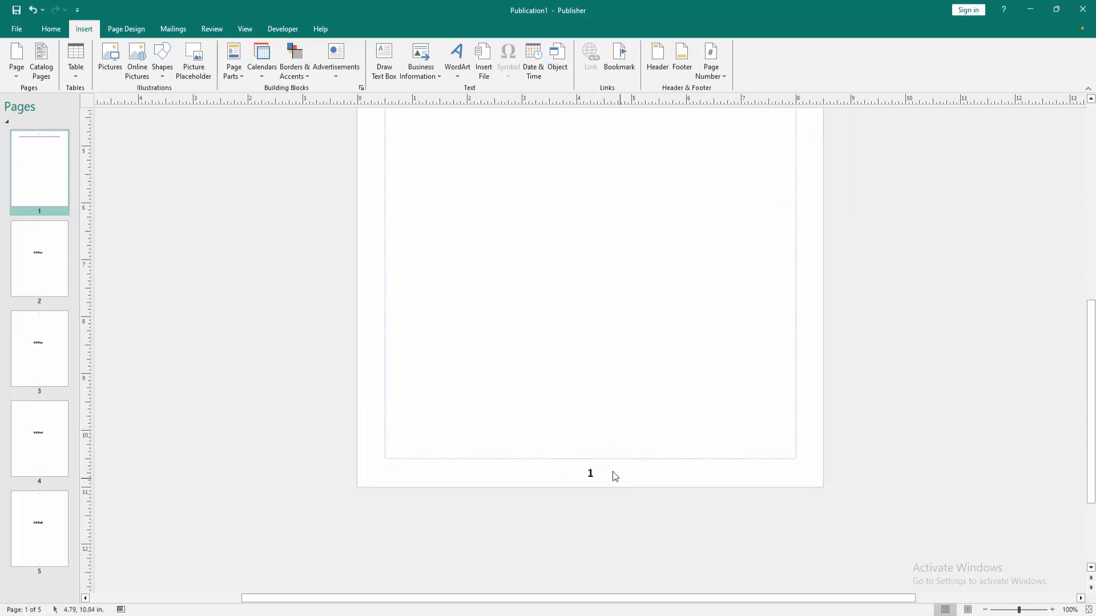
pyautogui.click(38, 350)
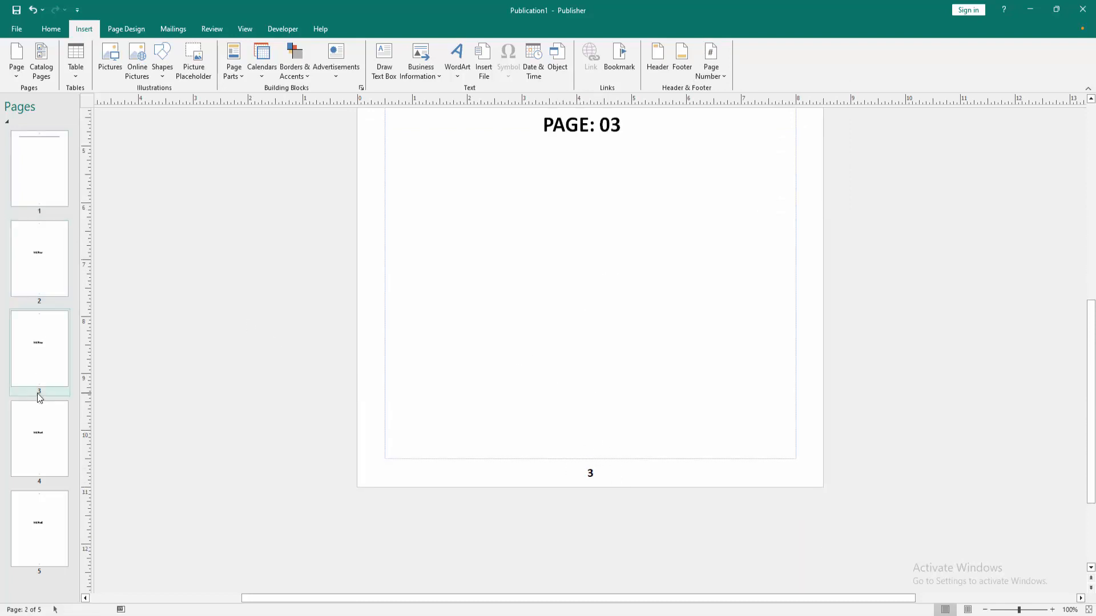
pyautogui.click(38, 169)
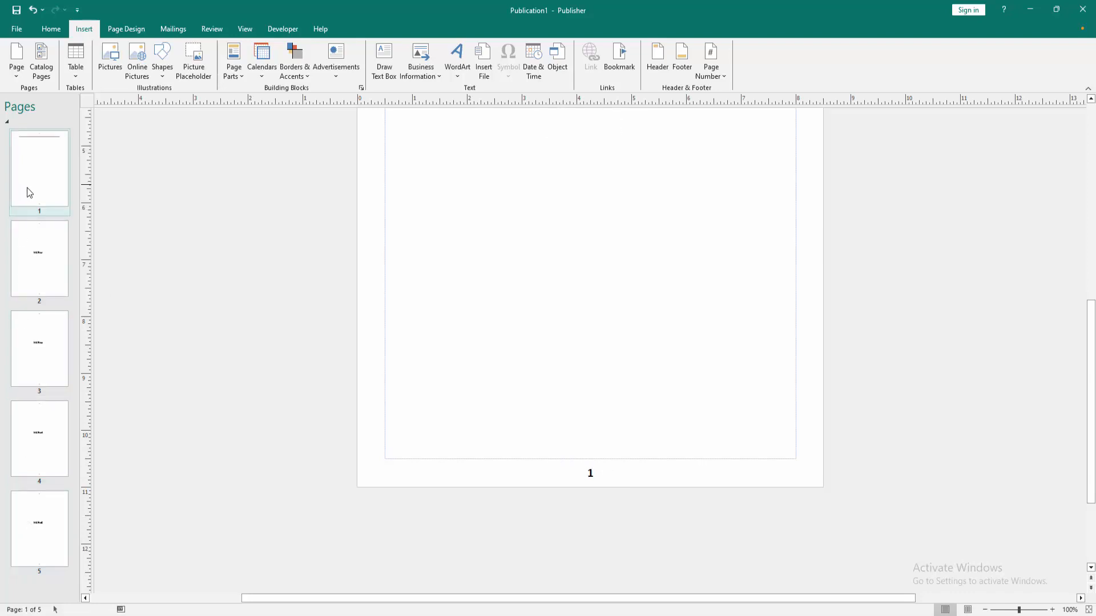